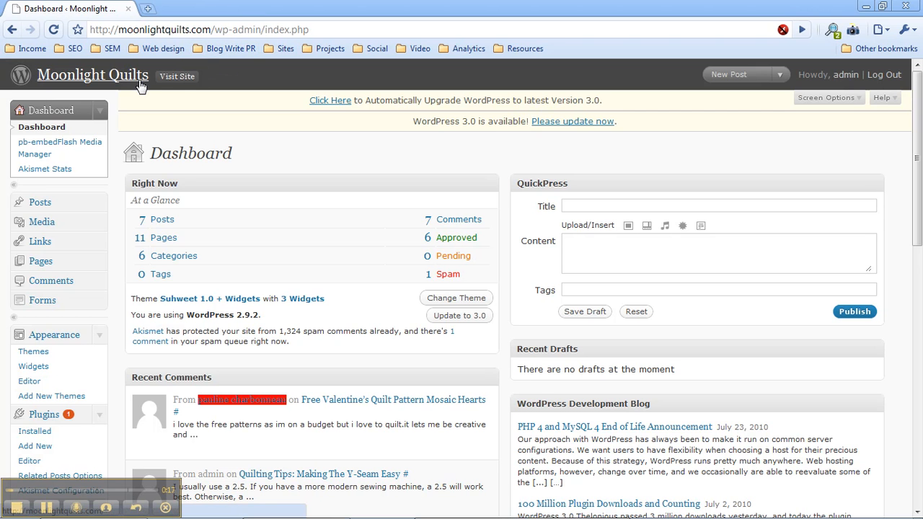
mouse_move(112, 87)
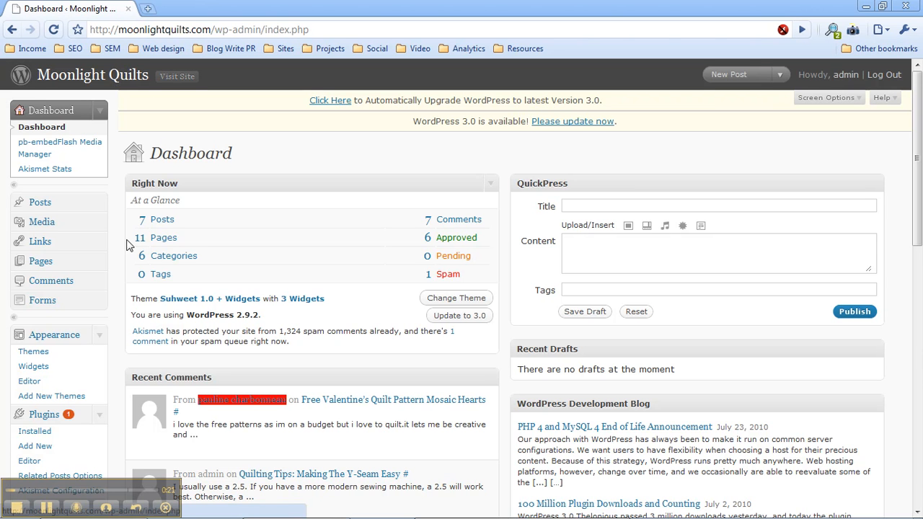
mouse_move(478, 213)
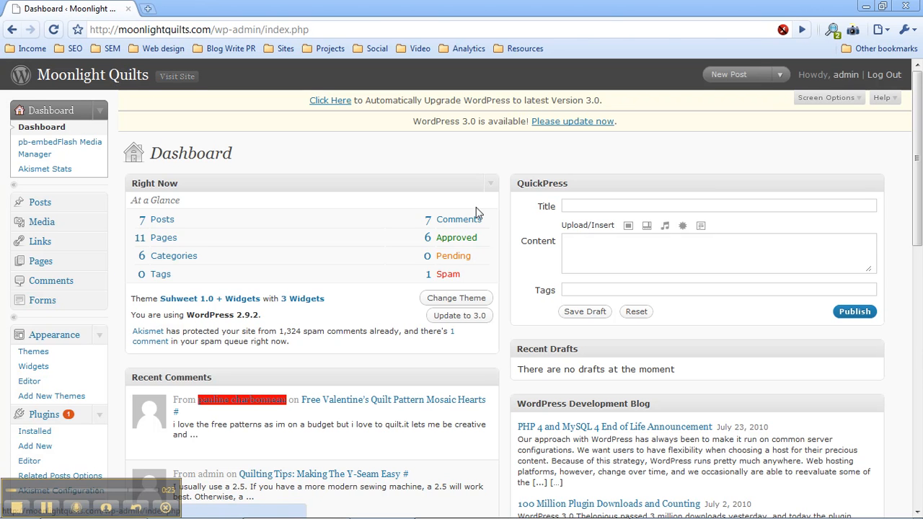
Step: Go to Appearance > Editor to show the Suhweet 1.0 + Widgets stylesheet and template list
scroll("down", 3)
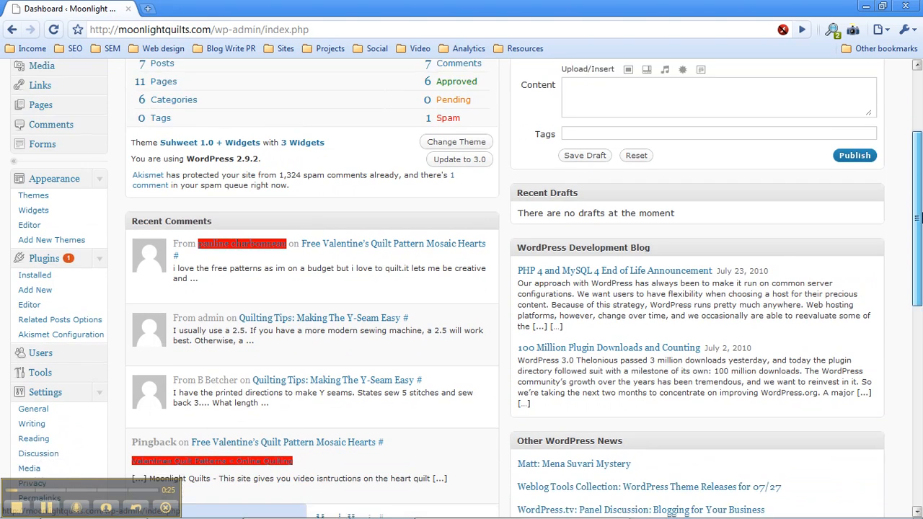
scroll("down", 3)
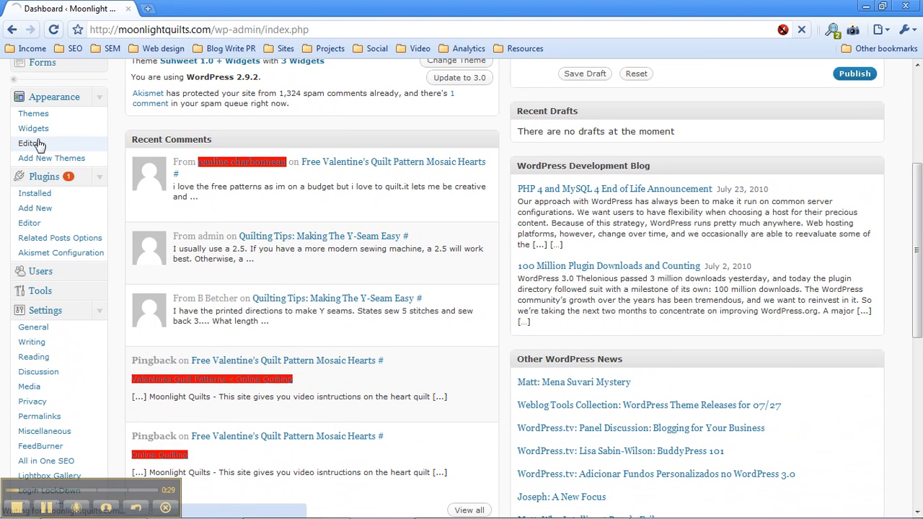
left_click(29, 142)
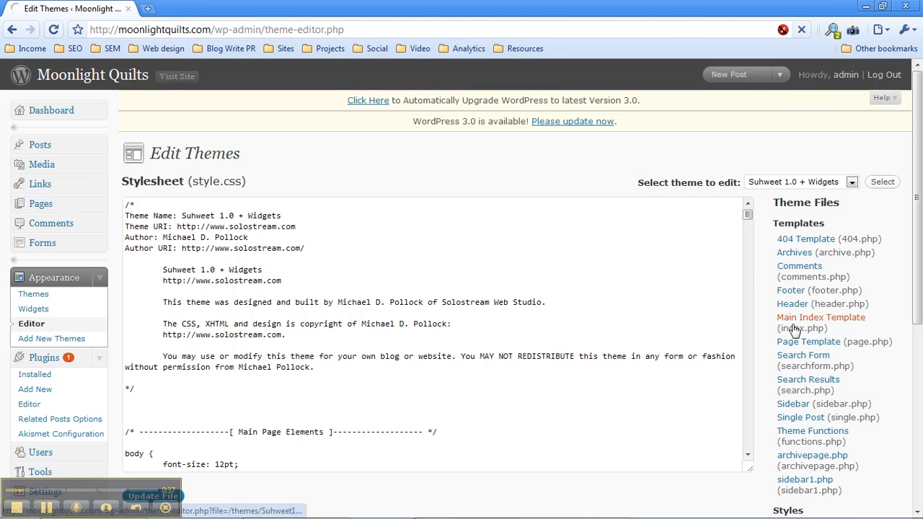
Step: View the Header (header.php) template code, scrolling through its head section and meta tags
left_click(792, 302)
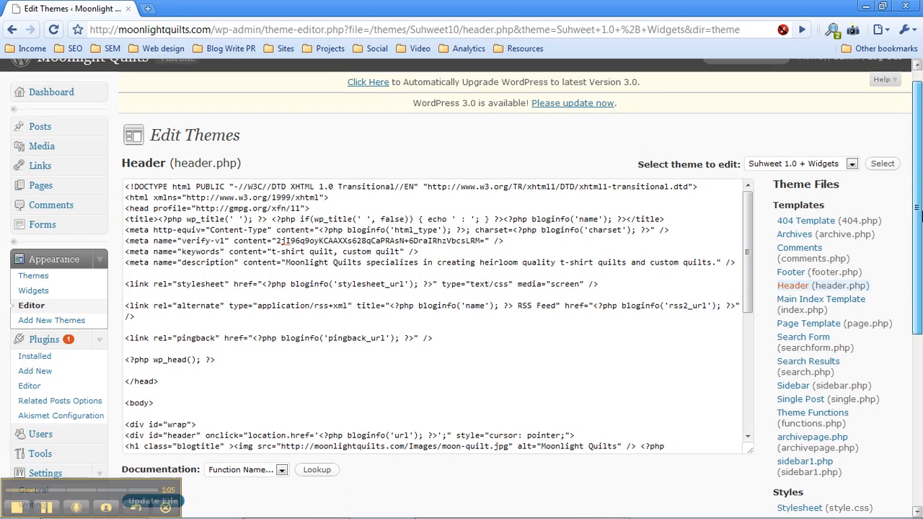
scroll("down", 3)
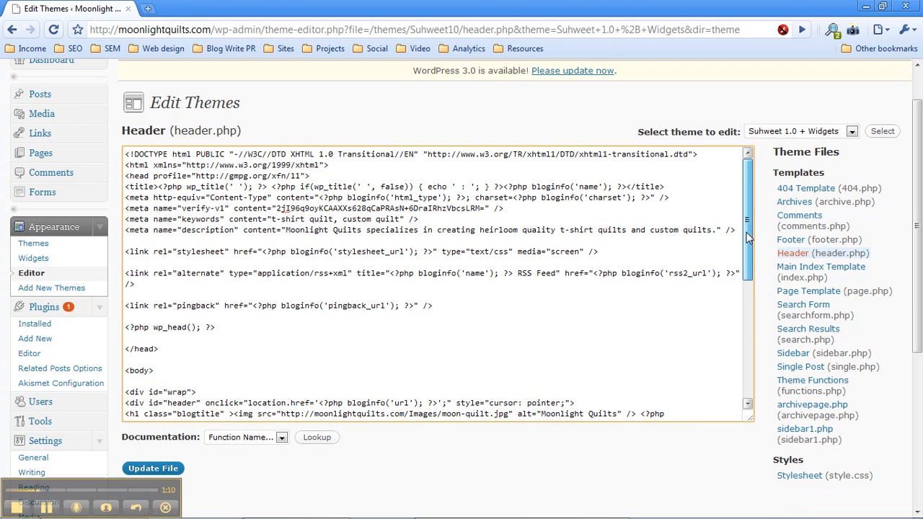
scroll("down", 3)
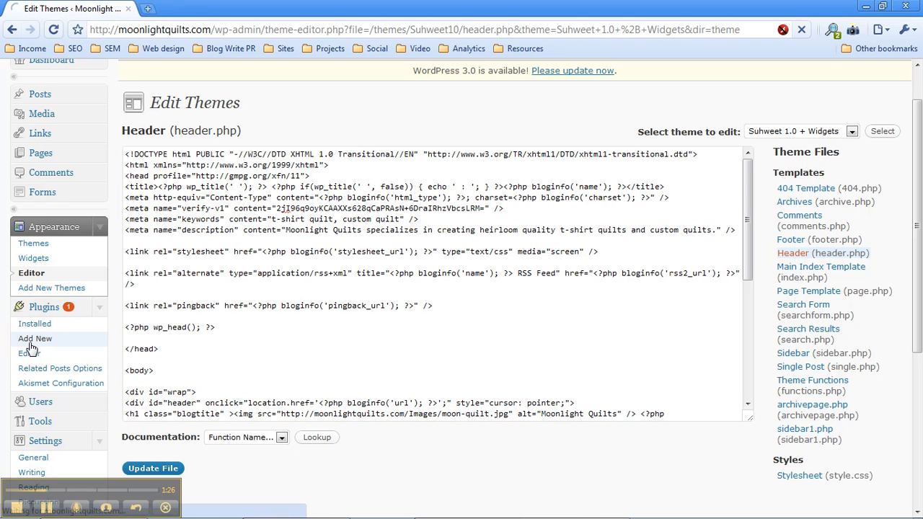
Step: From Plugins > Add New, search for 'antivirus' so AntiVirus 0.8 tops the results
left_click(34, 338)
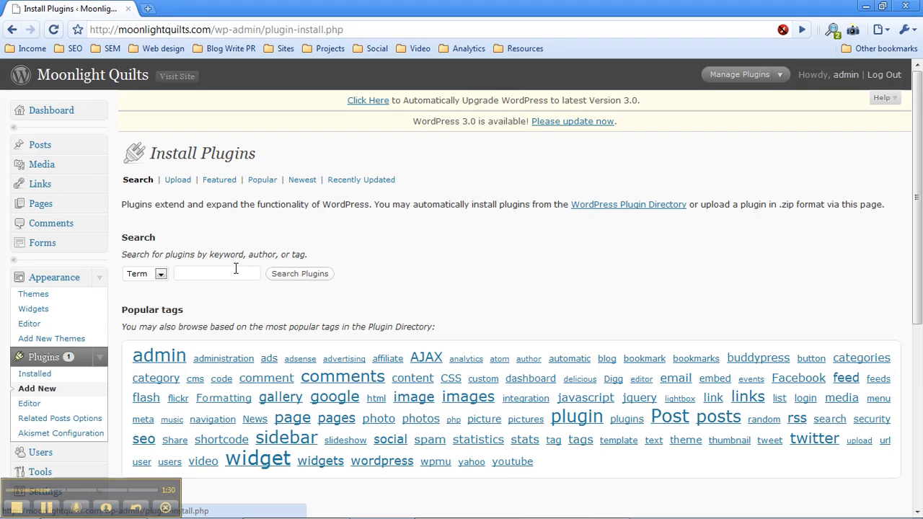
type("anti")
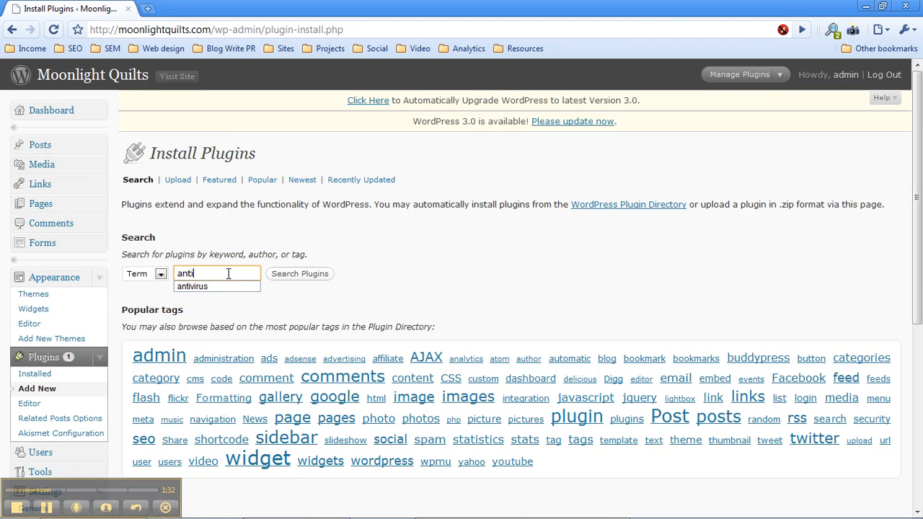
left_click(192, 285)
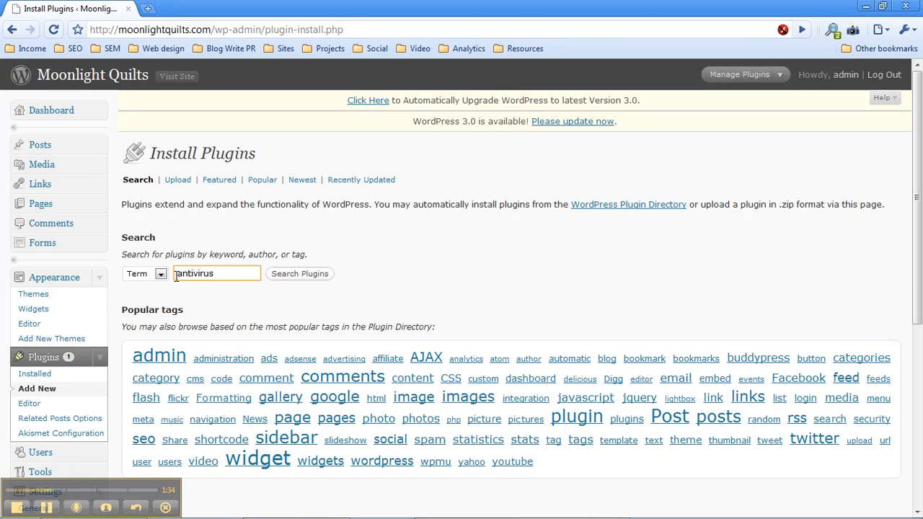
mouse_move(461, 147)
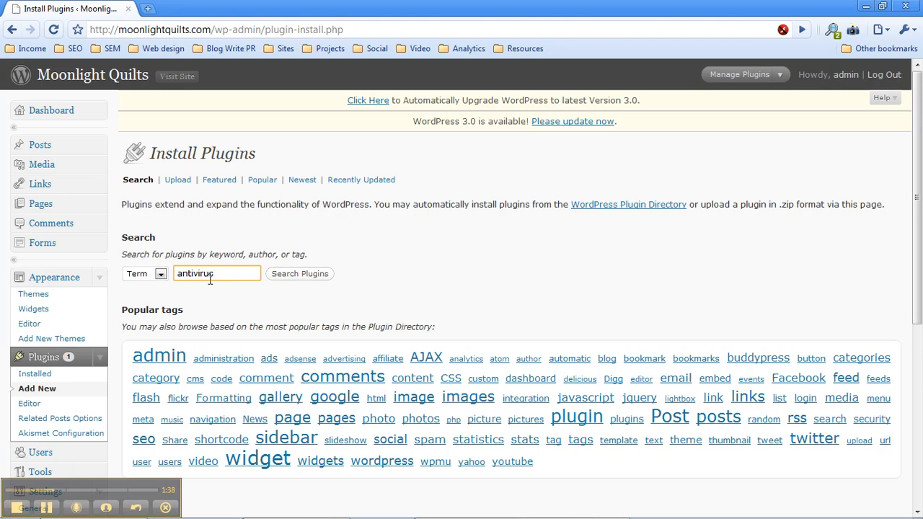
left_click(300, 274)
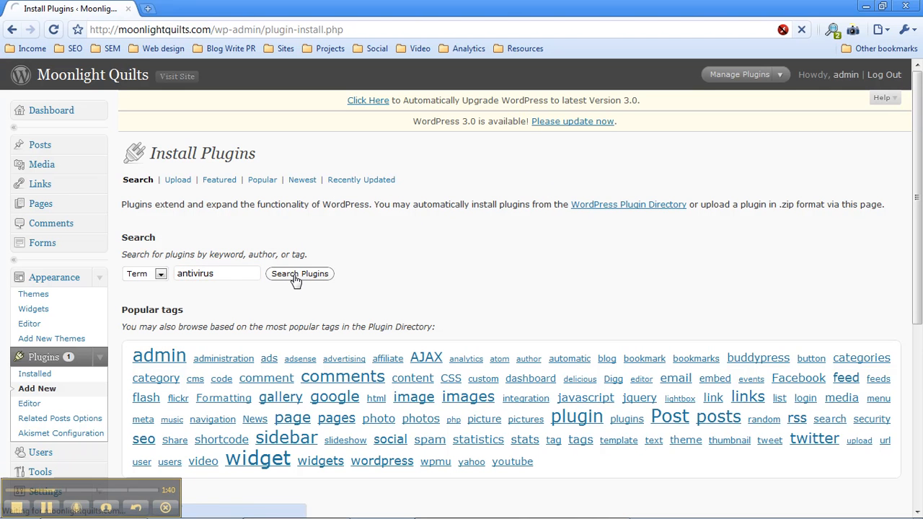
left_click(300, 274)
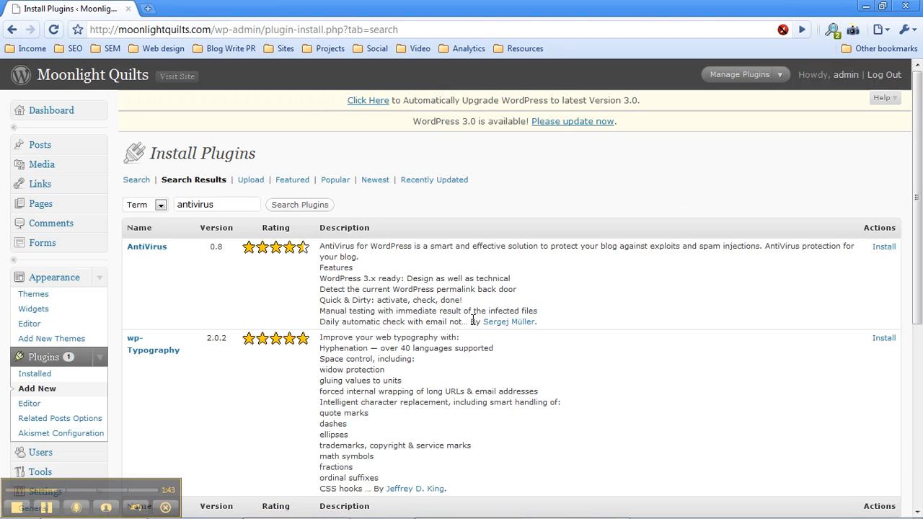
mouse_move(509, 321)
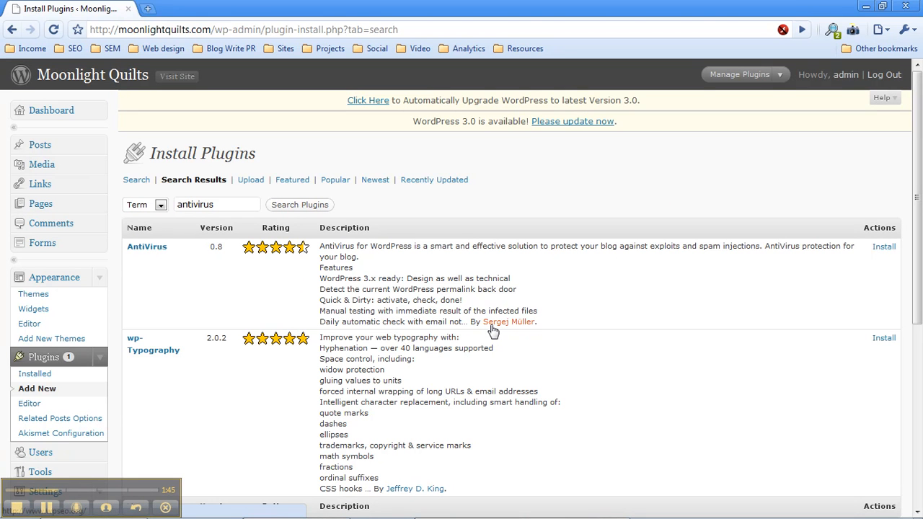
mouse_move(520, 330)
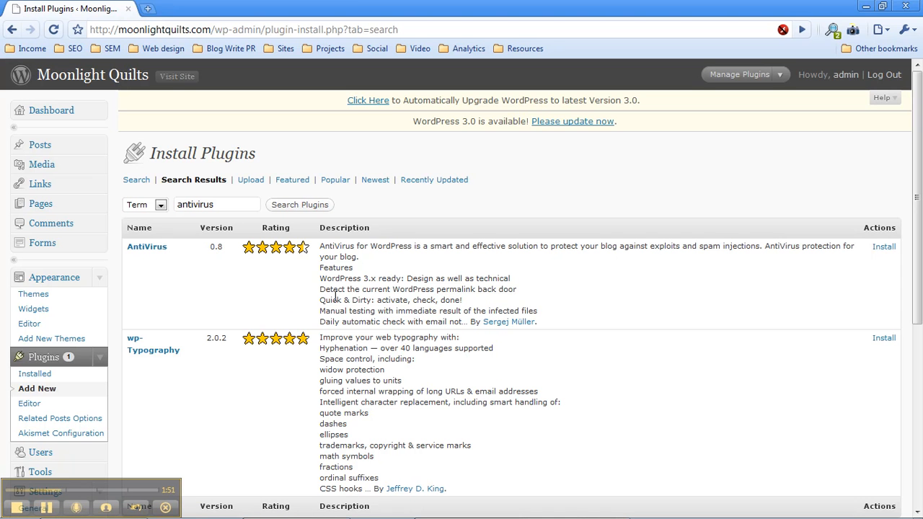
mouse_move(219, 256)
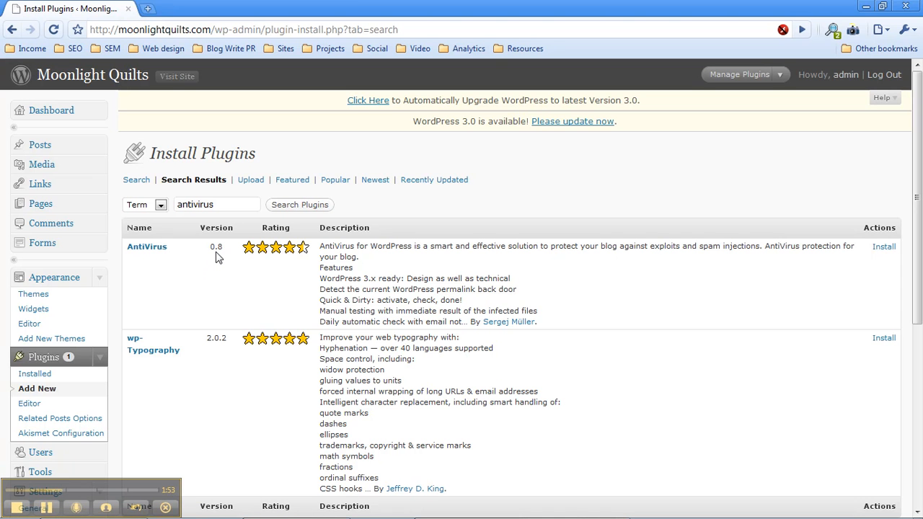
mouse_move(470, 311)
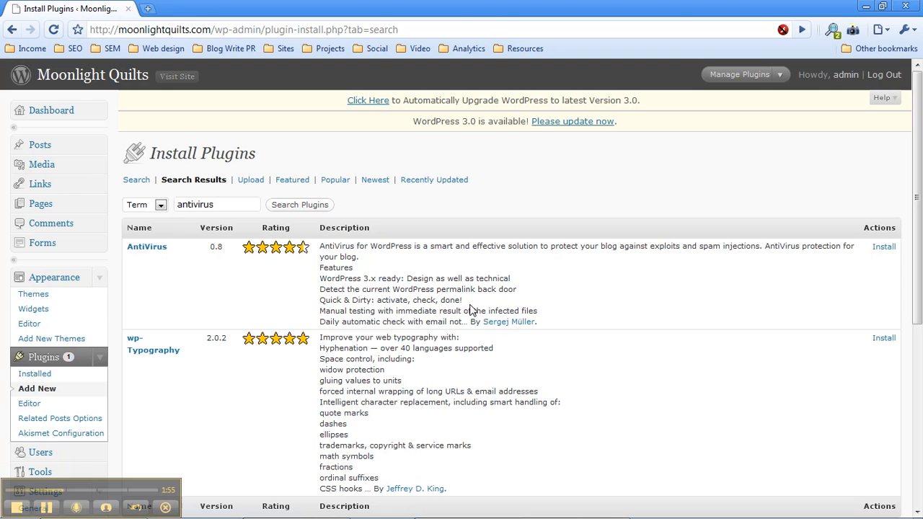
mouse_move(839, 283)
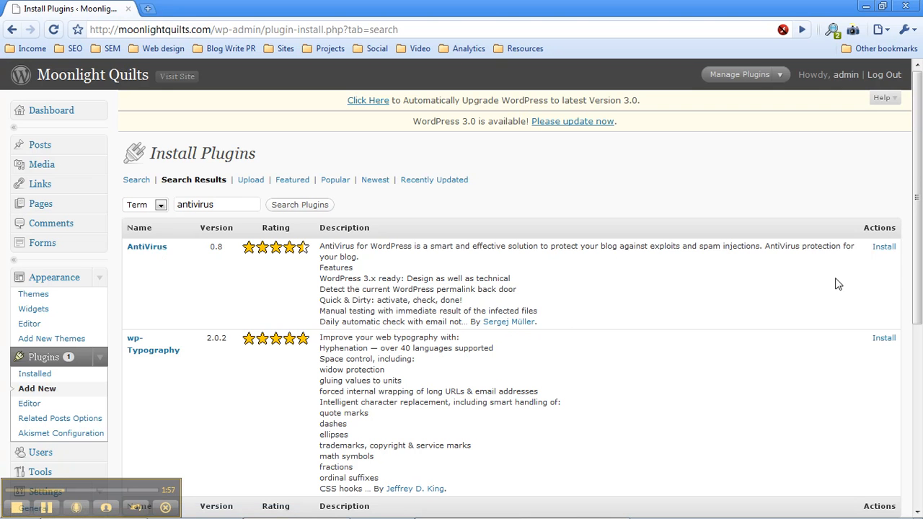
Step: View the AntiVirus 0.8 details window and start installing it with Install Now
left_click(884, 246)
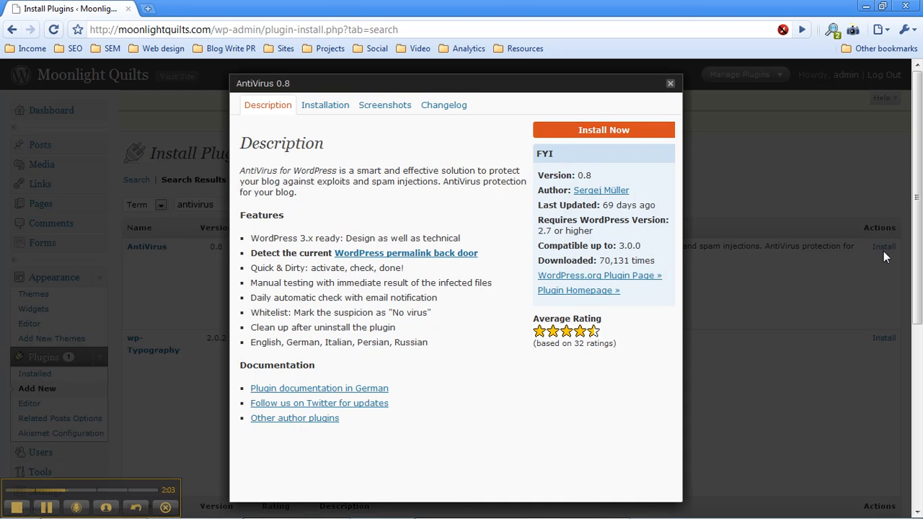
mouse_move(551, 275)
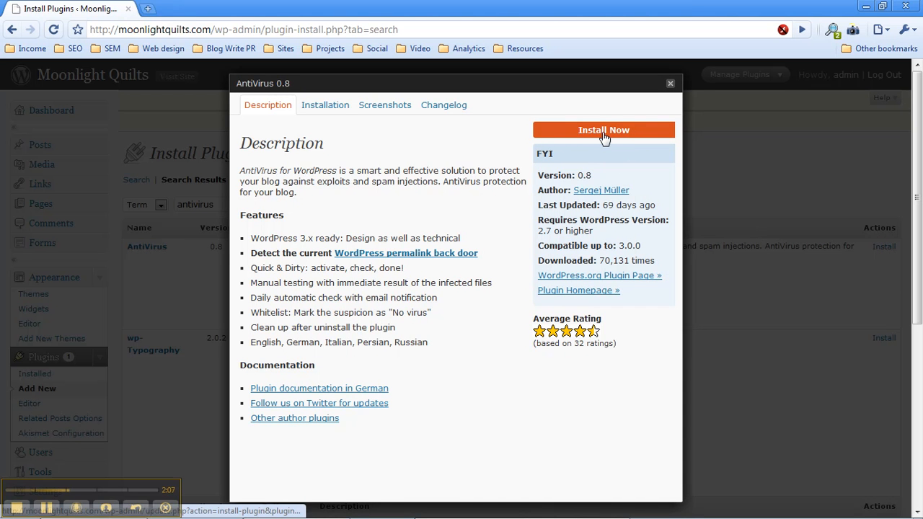
left_click(602, 130)
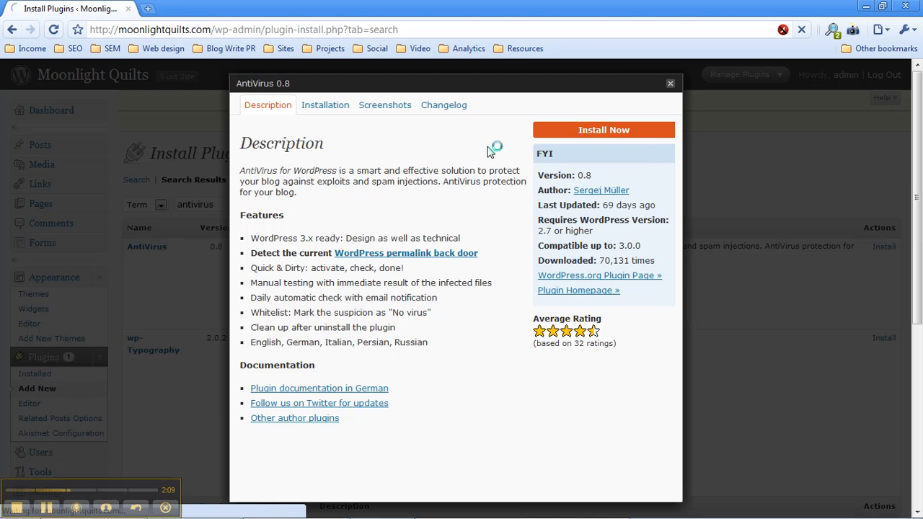
Step: Activate the installed AntiVirus plugin and head to its entry under Settings
left_click(603, 130)
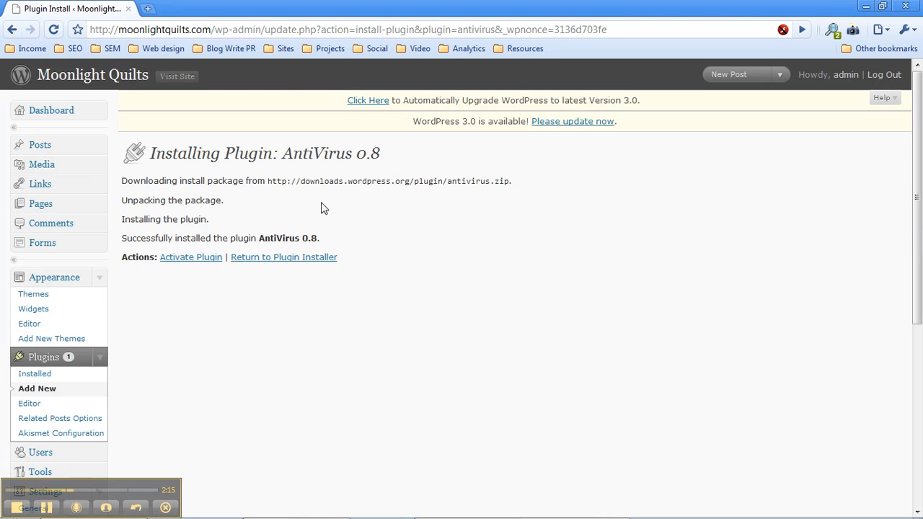
mouse_move(395, 156)
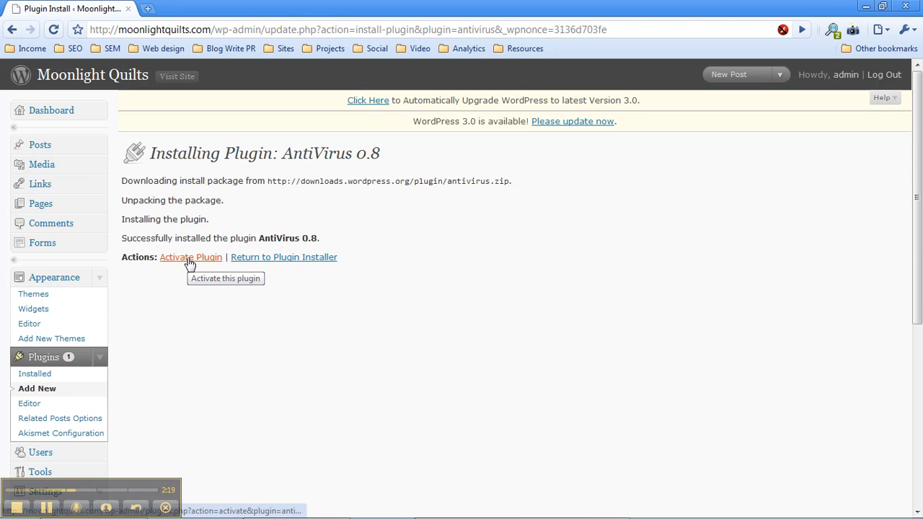
left_click(190, 257)
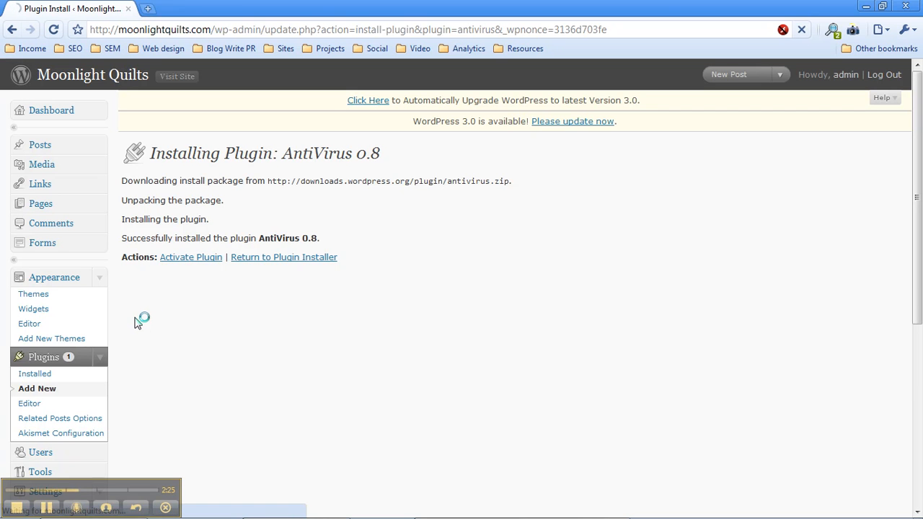
left_click(190, 256)
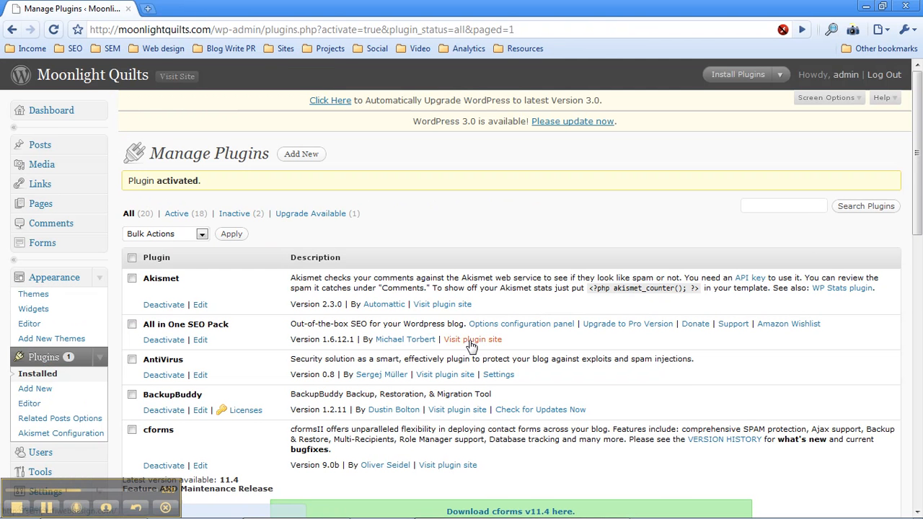
scroll("down", 3)
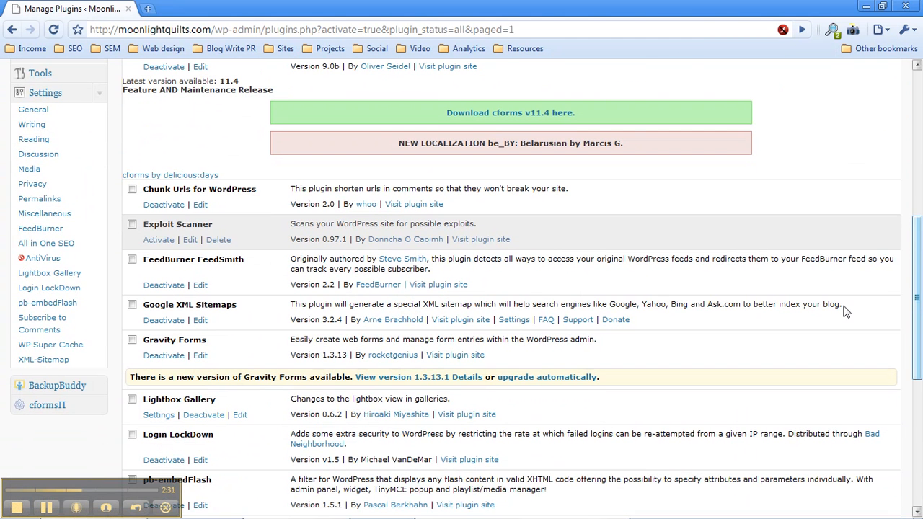
left_click(43, 258)
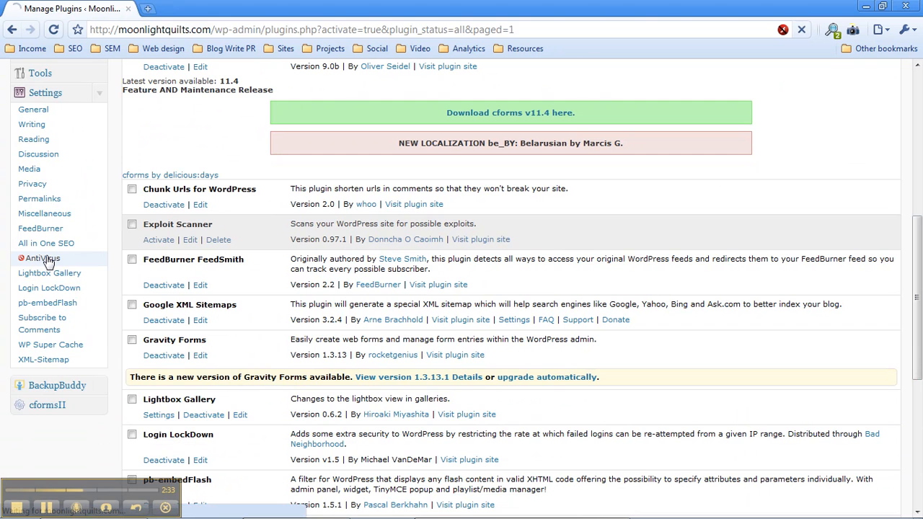
Step: Show the AntiVirus settings page with its completed permalink back door check
left_click(42, 258)
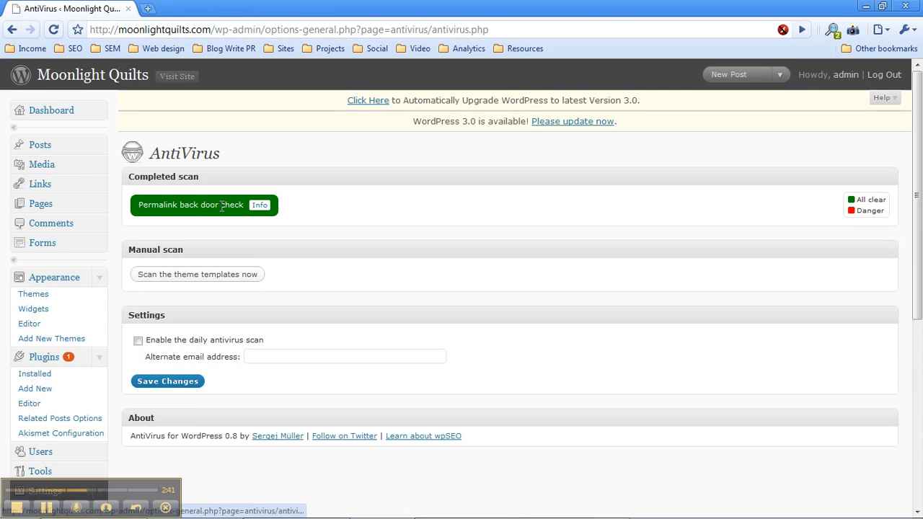
mouse_move(220, 225)
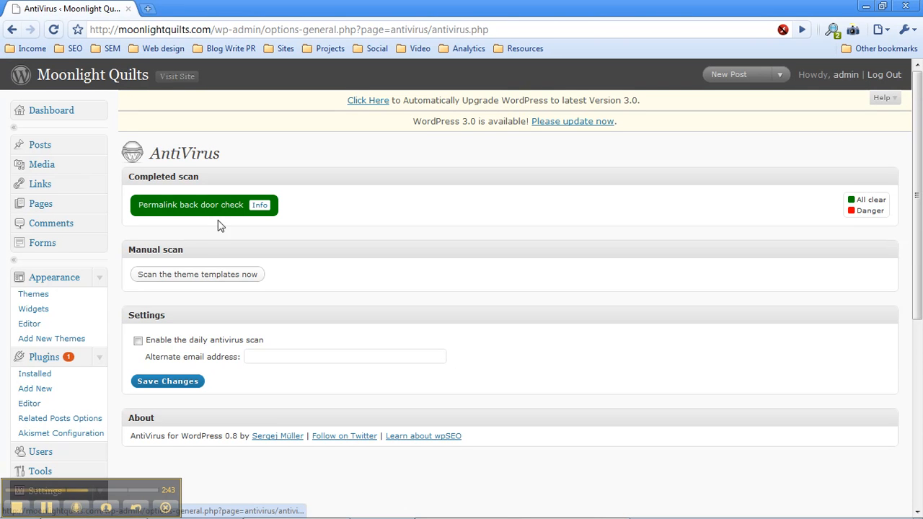
mouse_move(208, 279)
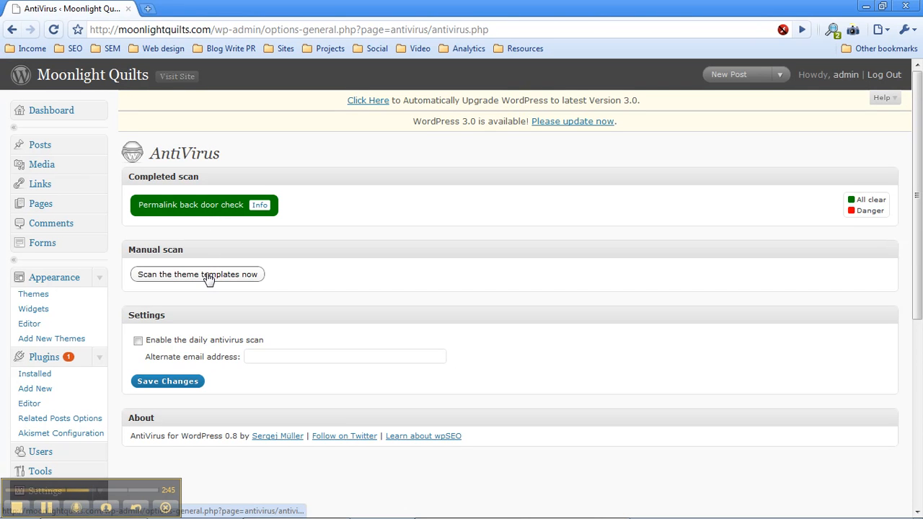
mouse_move(184, 271)
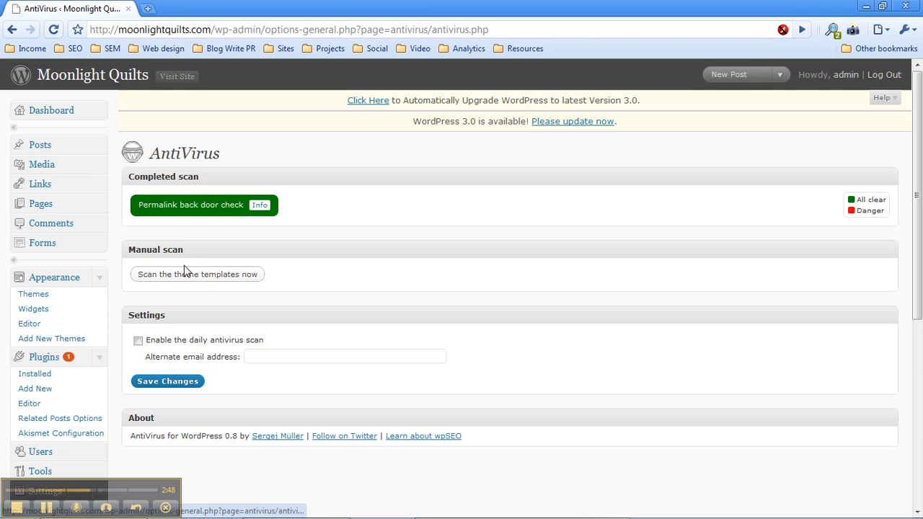
mouse_move(196, 274)
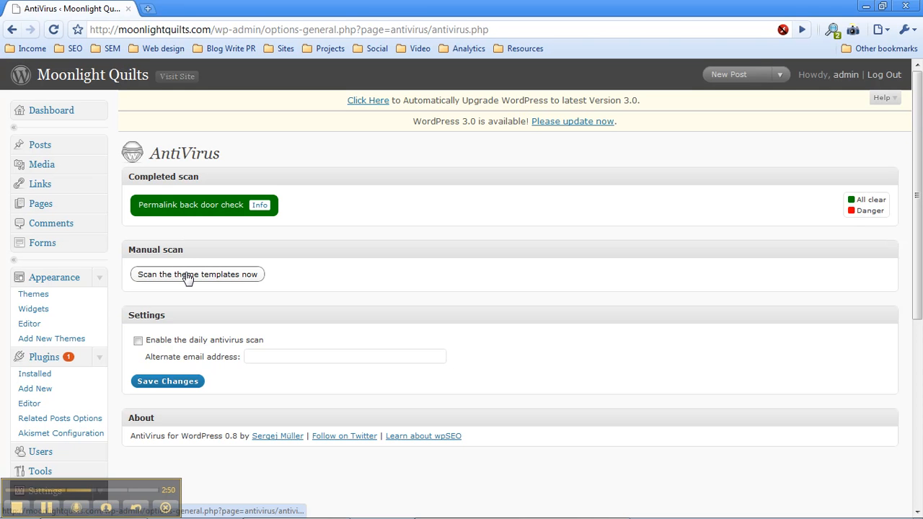
Step: Run 'Scan the theme templates now' and review flagged files such as 404.php and single.php
left_click(196, 274)
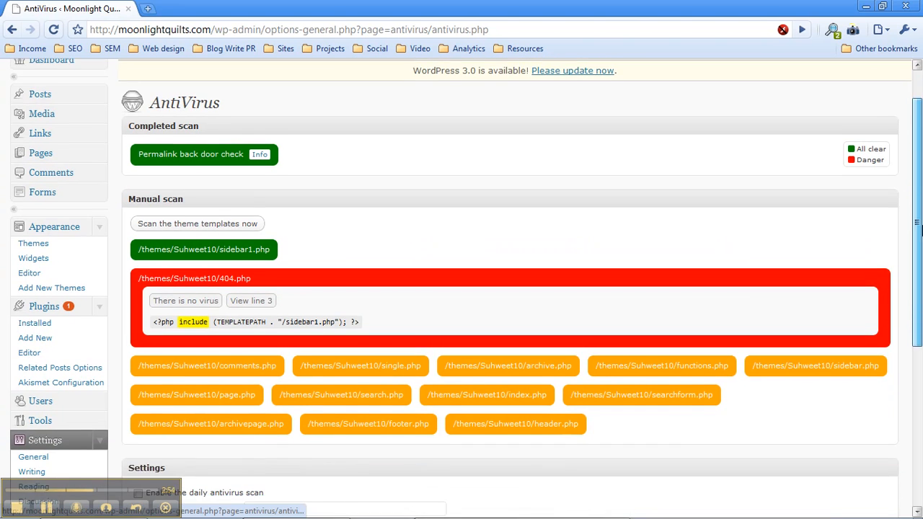
scroll("down", 3)
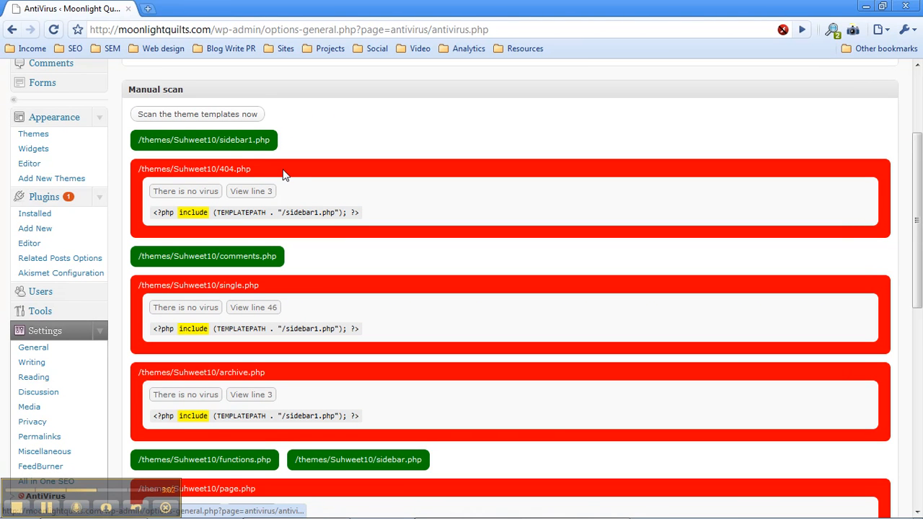
mouse_move(182, 211)
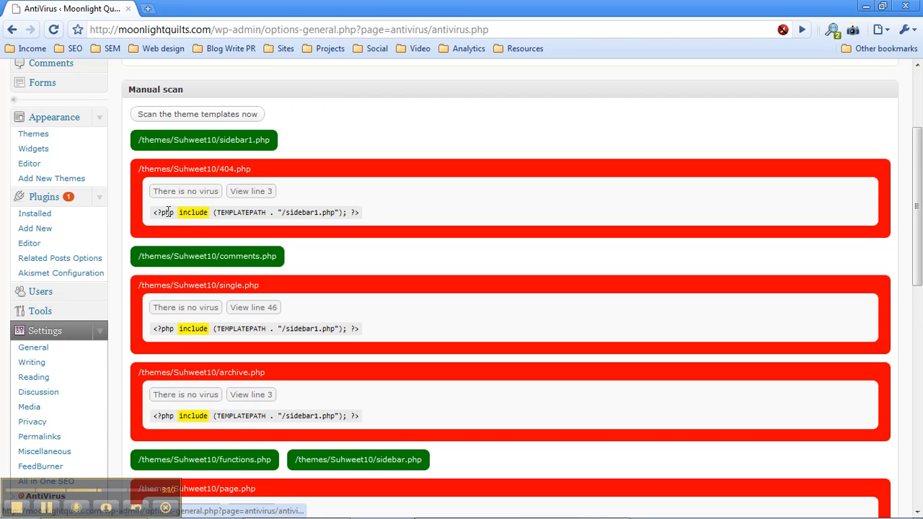
mouse_move(283, 212)
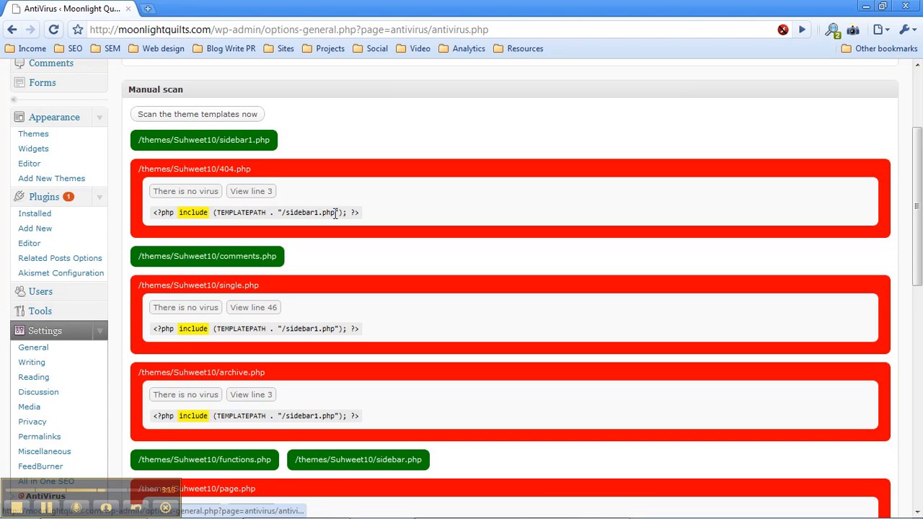
mouse_move(381, 217)
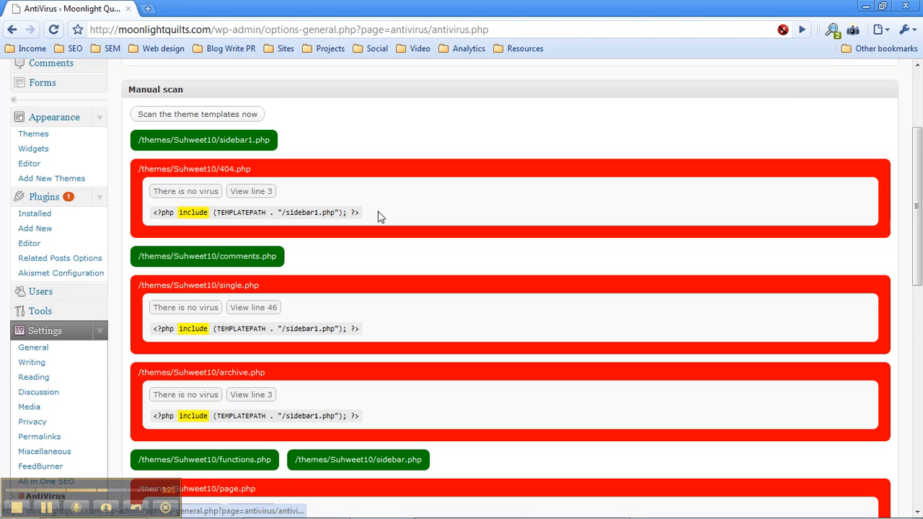
mouse_move(291, 210)
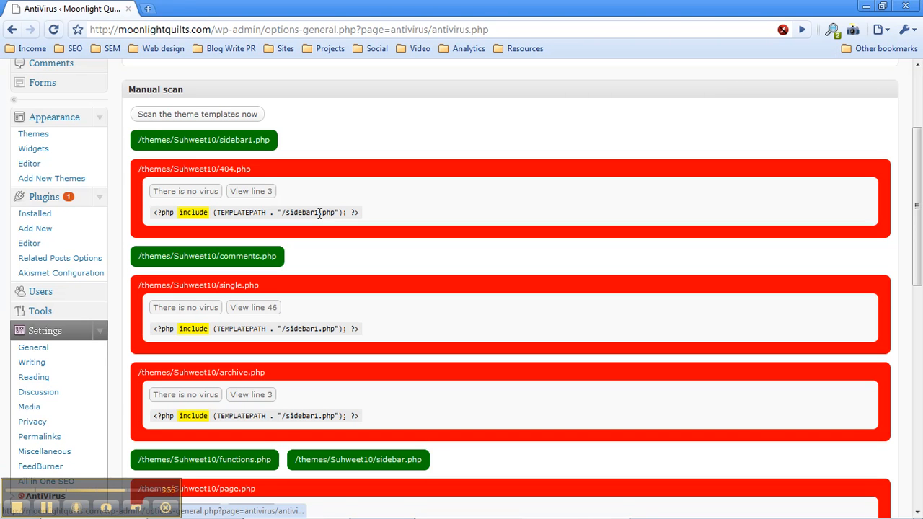
mouse_move(320, 185)
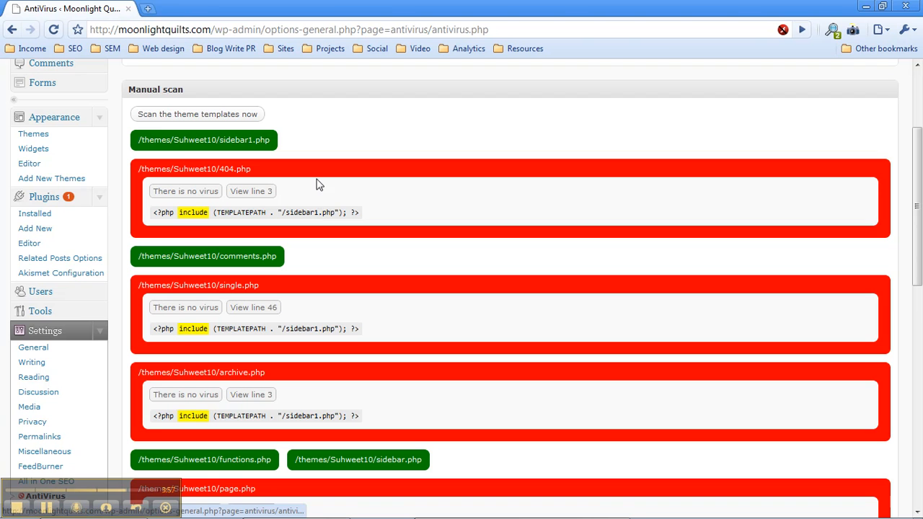
mouse_move(186, 190)
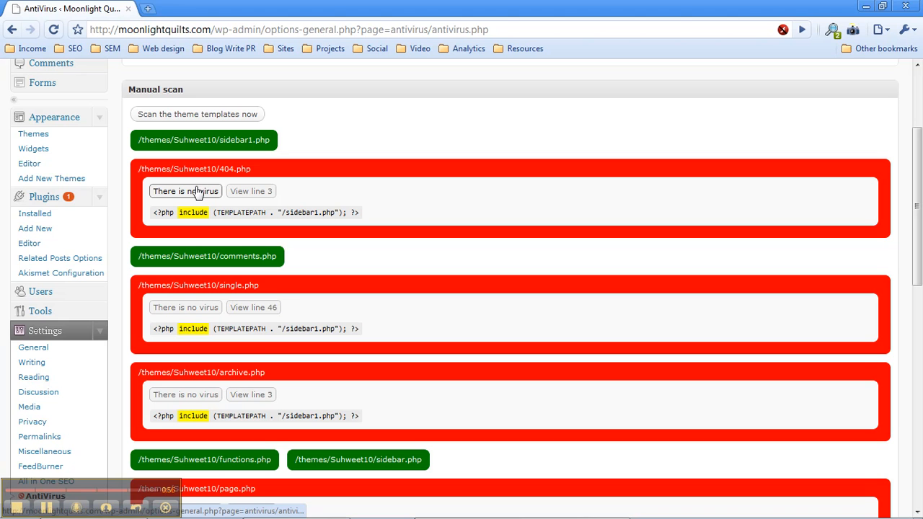
Step: Mark each red-flagged Suhweet template as 'There is no virus' until all show green
scroll("down", 3)
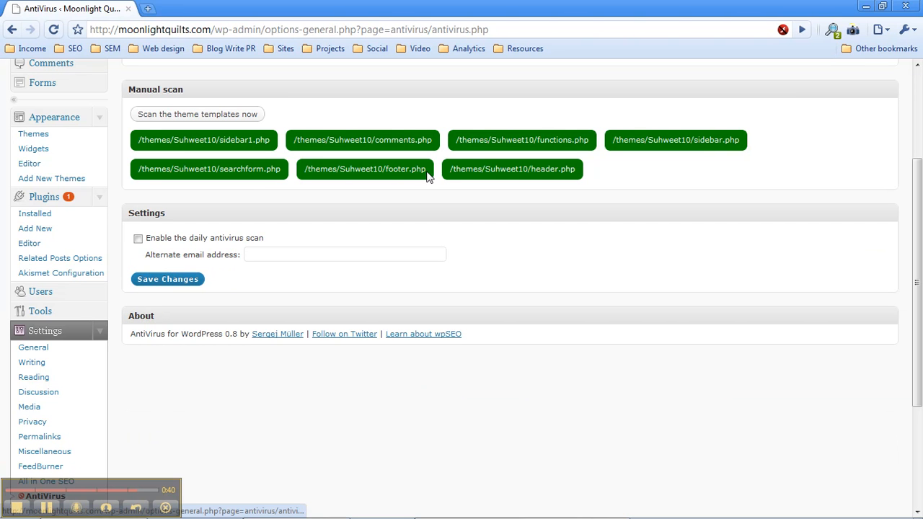
mouse_move(508, 193)
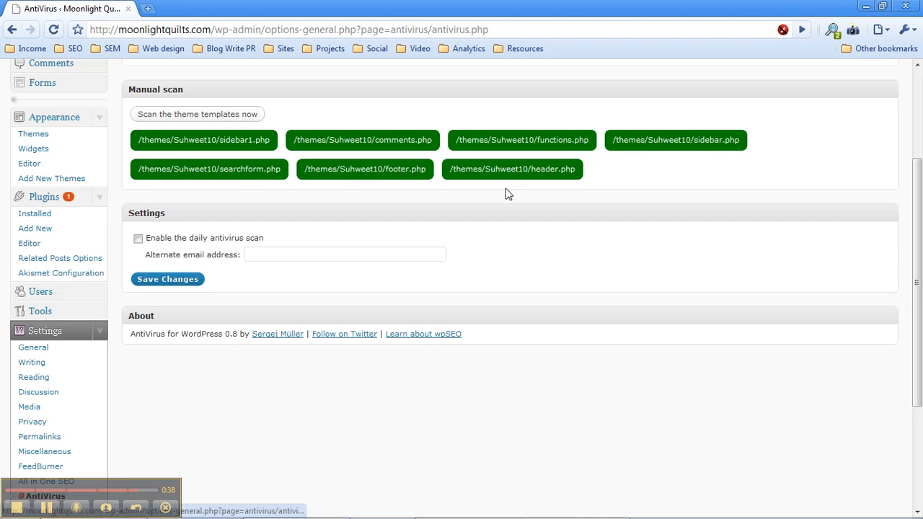
mouse_move(219, 169)
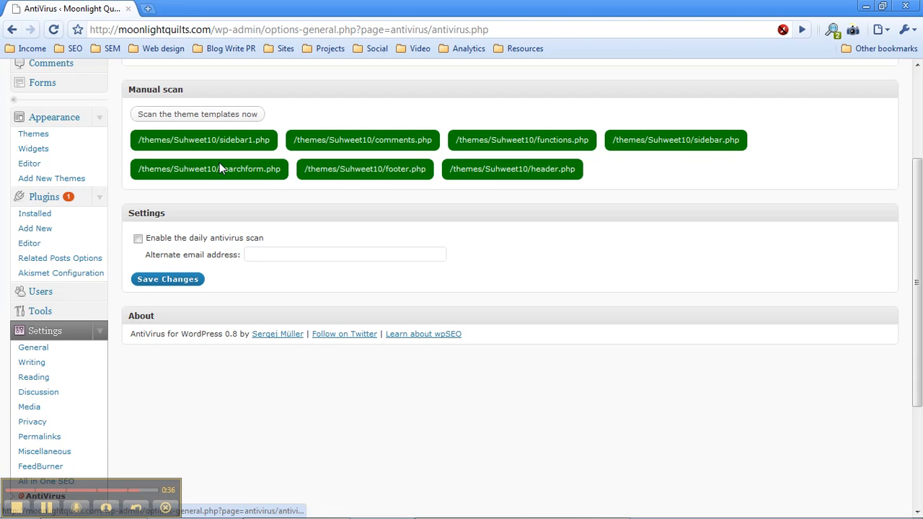
Step: Enable the daily antivirus scan, enter the alternate email starting 'jason', and save changes
left_click(138, 238)
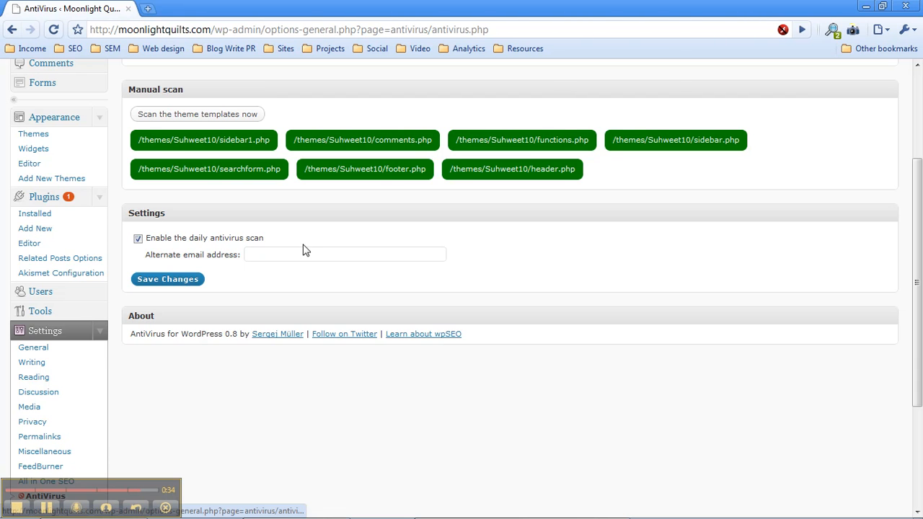
type("jason")
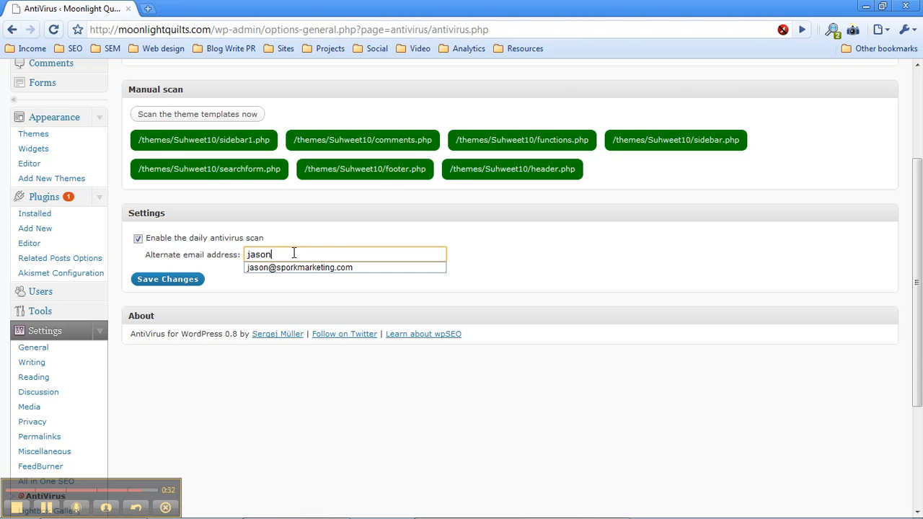
left_click(300, 266)
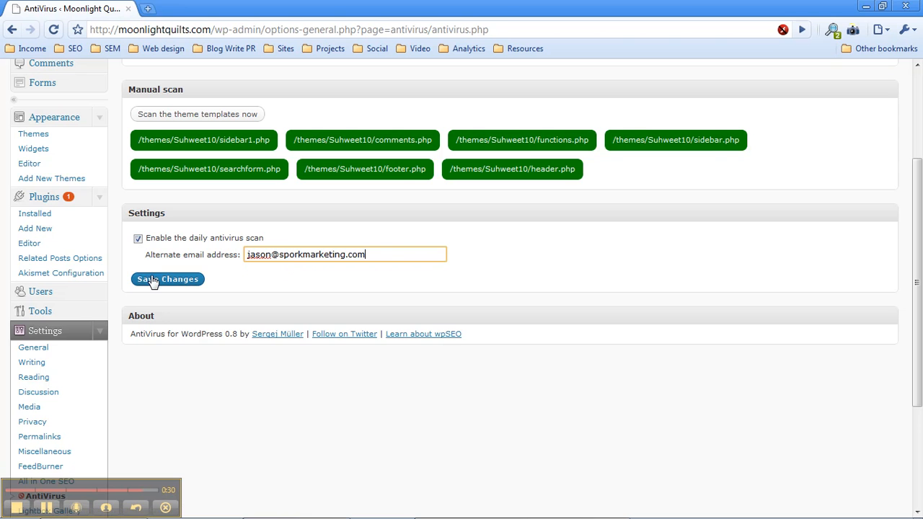
left_click(167, 279)
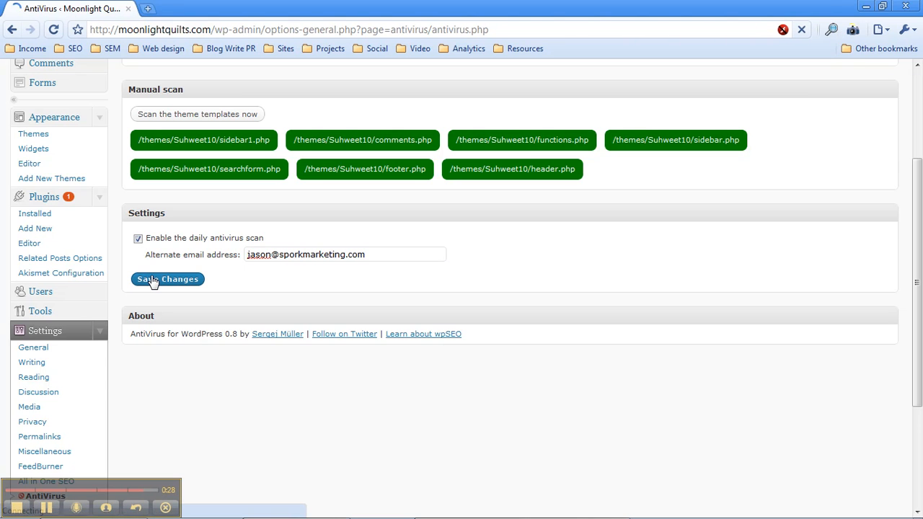
left_click(167, 279)
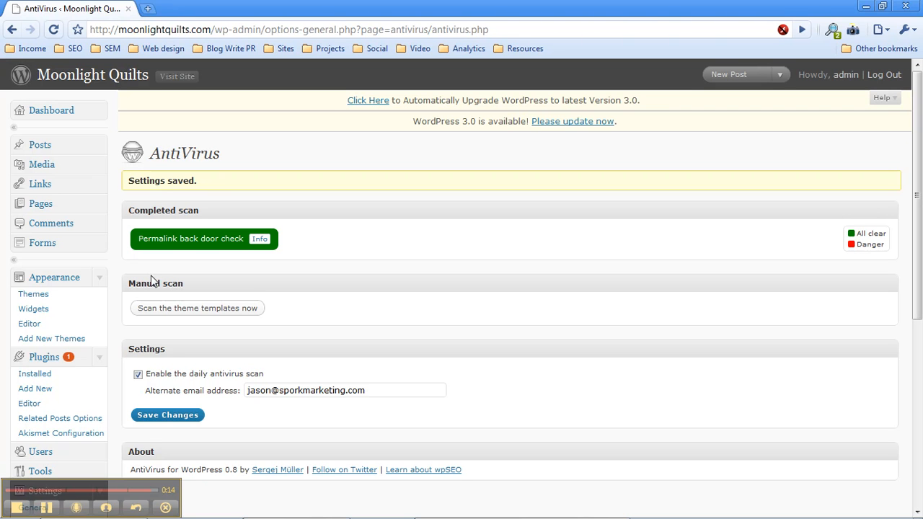
mouse_move(123, 395)
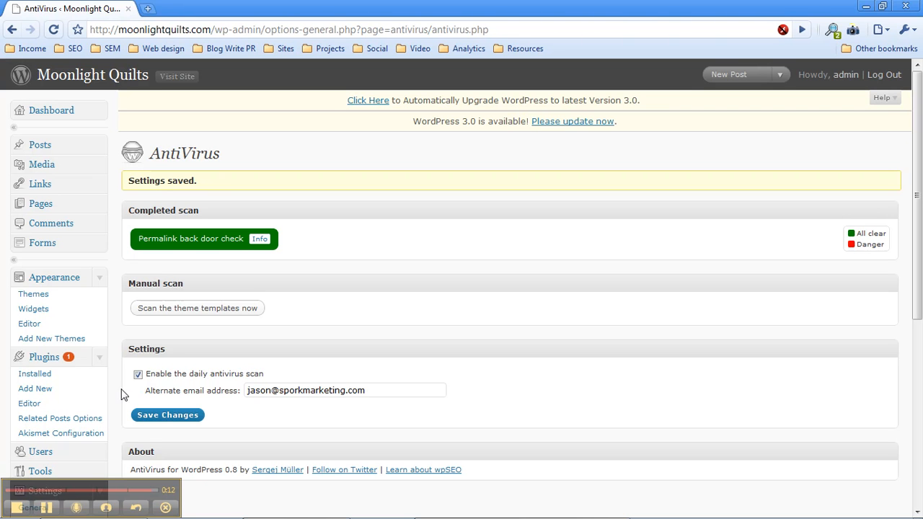